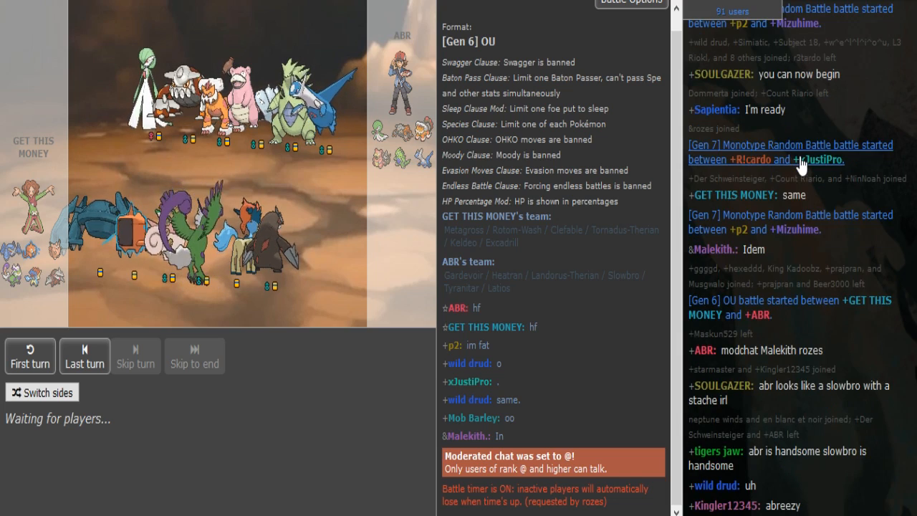
pyautogui.moveTo(366, 488)
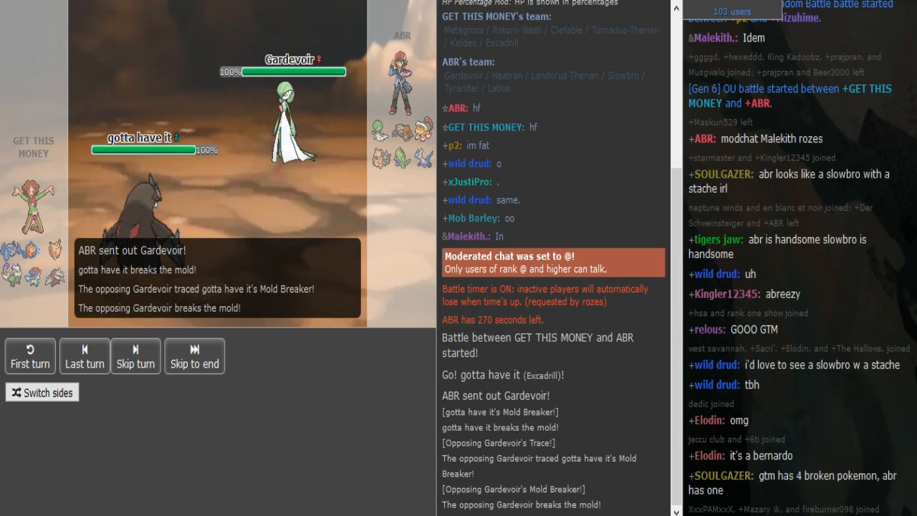
# - Spectate turns 1–5, scrolling the battle log until Scald leaves Slowbro at 79%
pyautogui.click(135, 356)
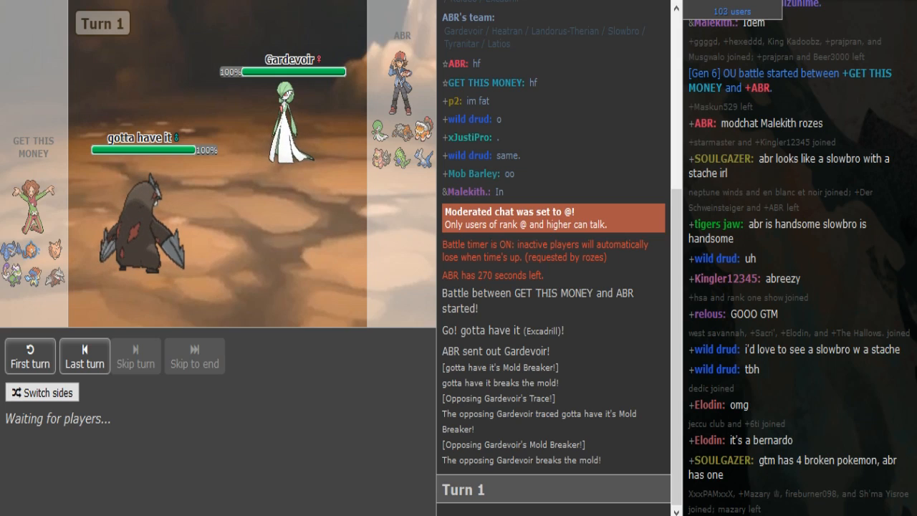
pyautogui.scroll(-3)
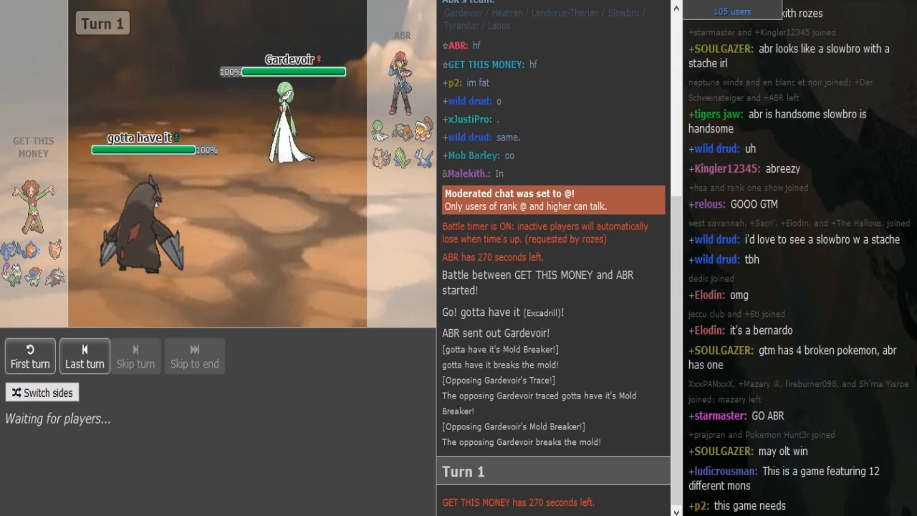
pyautogui.scroll(-3)
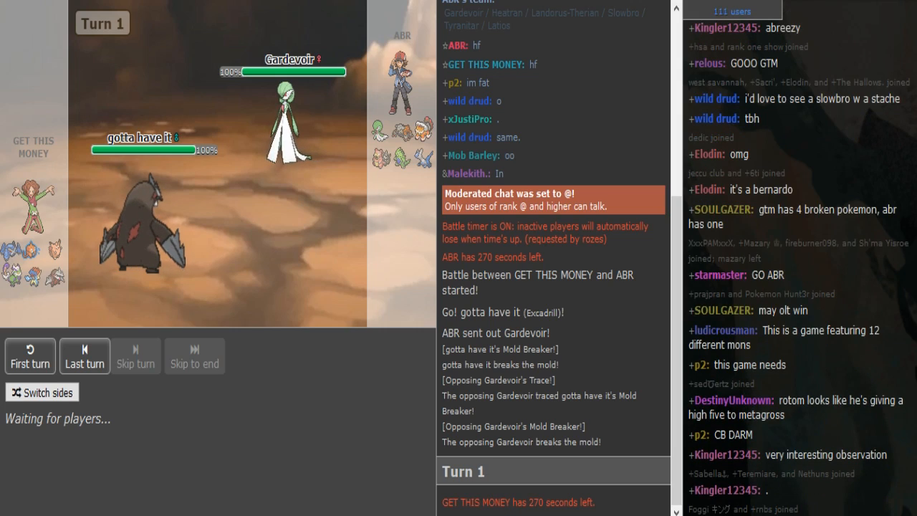
pyautogui.scroll(-3)
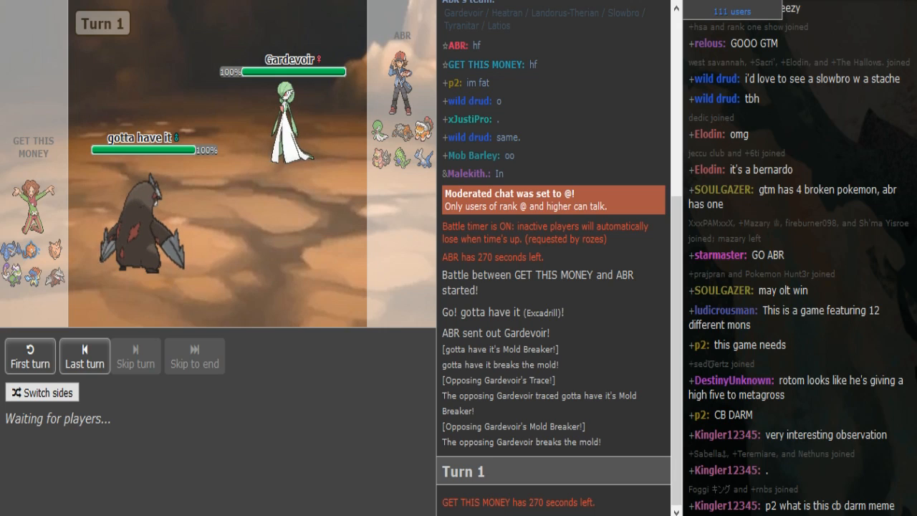
pyautogui.scroll(-3)
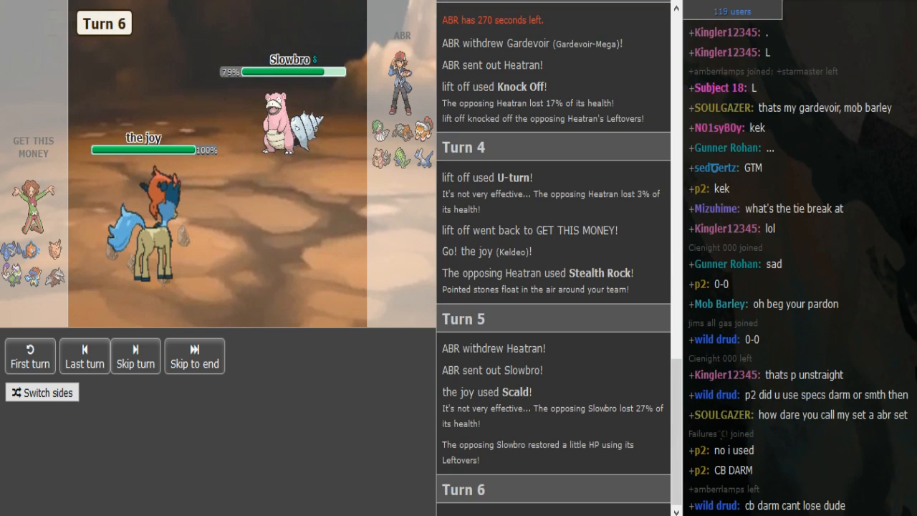
# - Watch turns 6–9 as Mega Metagross's Pursuit knocks out Latios and Slowbro uses Calm Mind
pyautogui.click(83, 356)
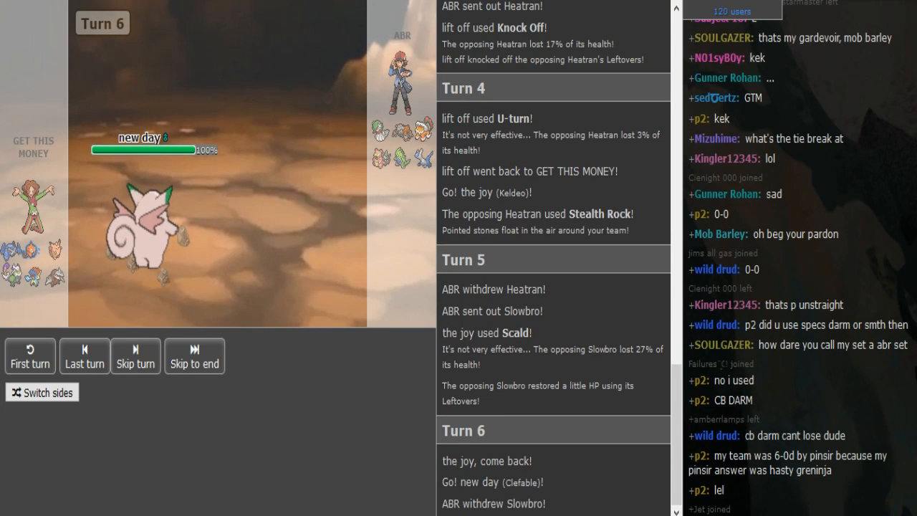
pyautogui.click(135, 364)
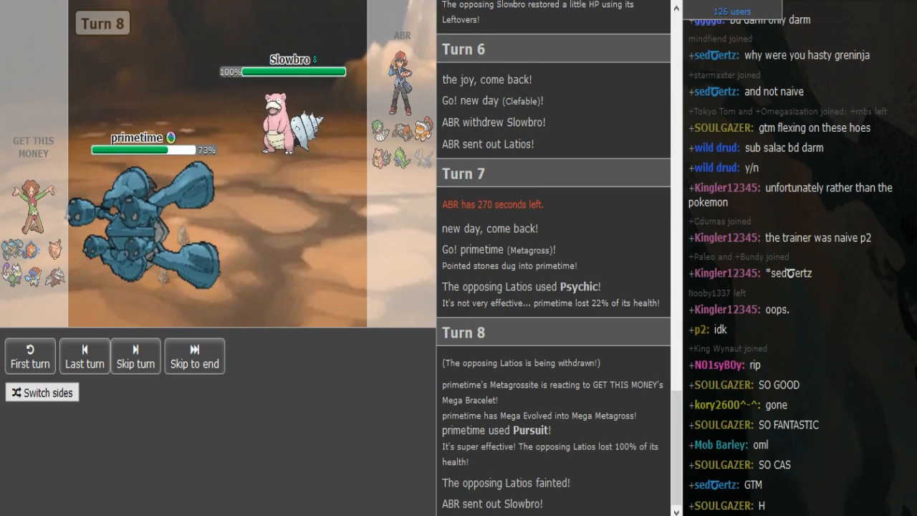
pyautogui.click(135, 356)
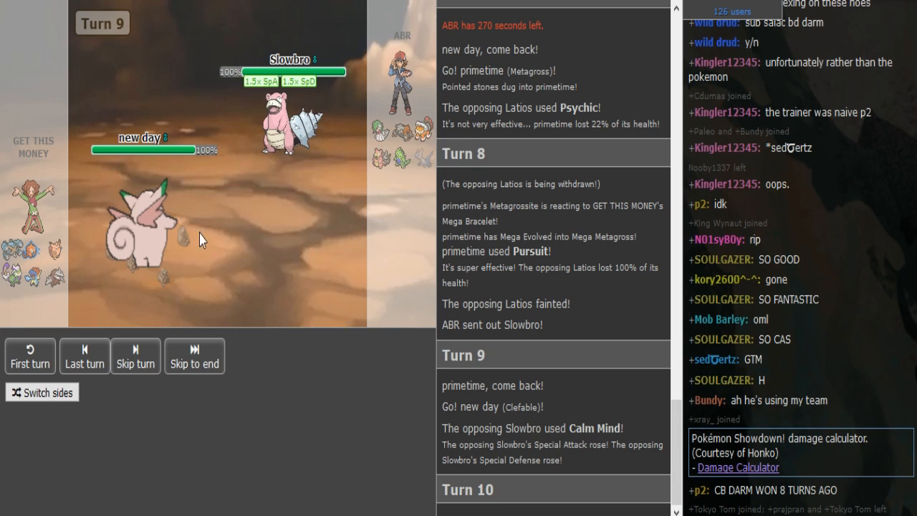
# - Open the chat's Damage Calculator link and scroll the log as Volt Switch faints Slowbro
pyautogui.click(136, 355)
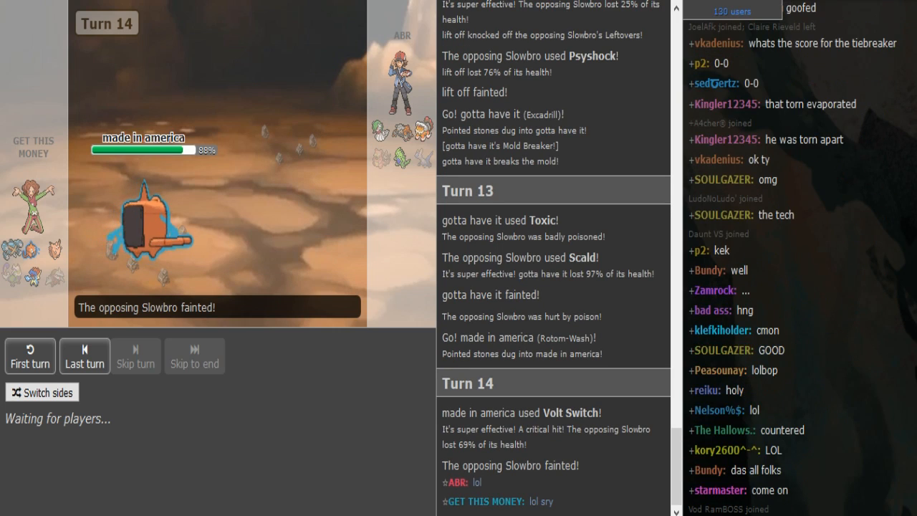
pyautogui.scroll(-3)
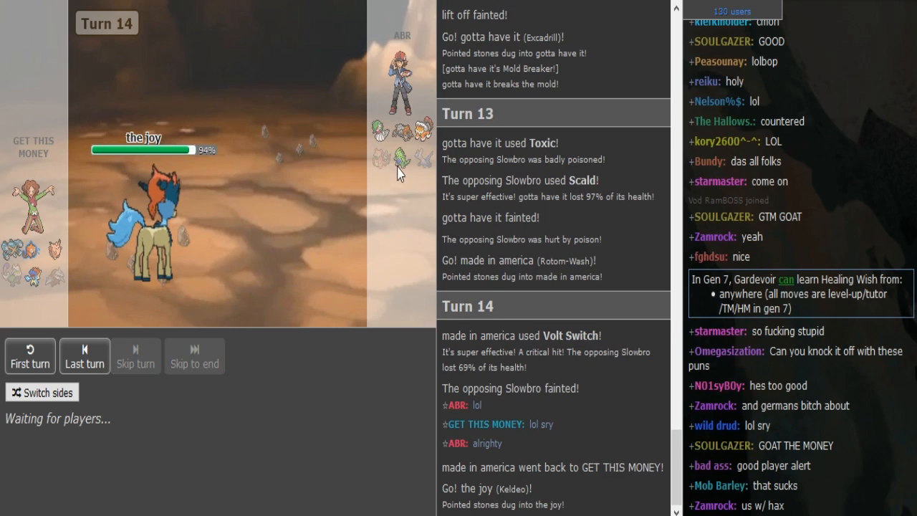
pyautogui.scroll(-3)
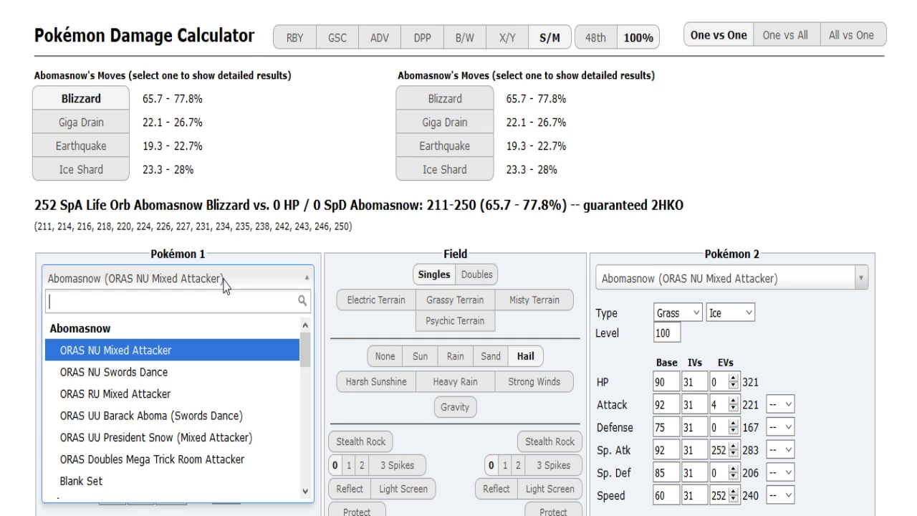
# - Search 'rotom' for the attacker and pick the OU Defensive Slowbro set as defender
pyautogui.write('rotom')
pyautogui.write('slow')
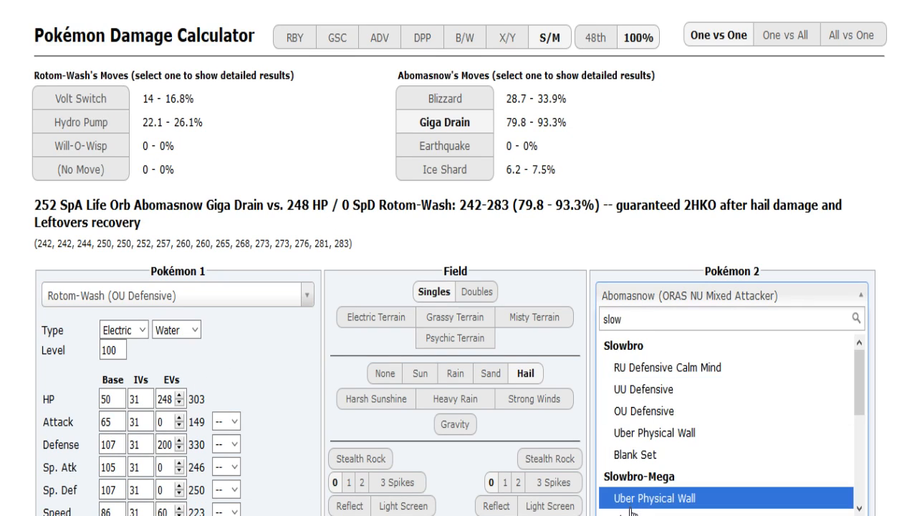
pyautogui.moveTo(643, 410)
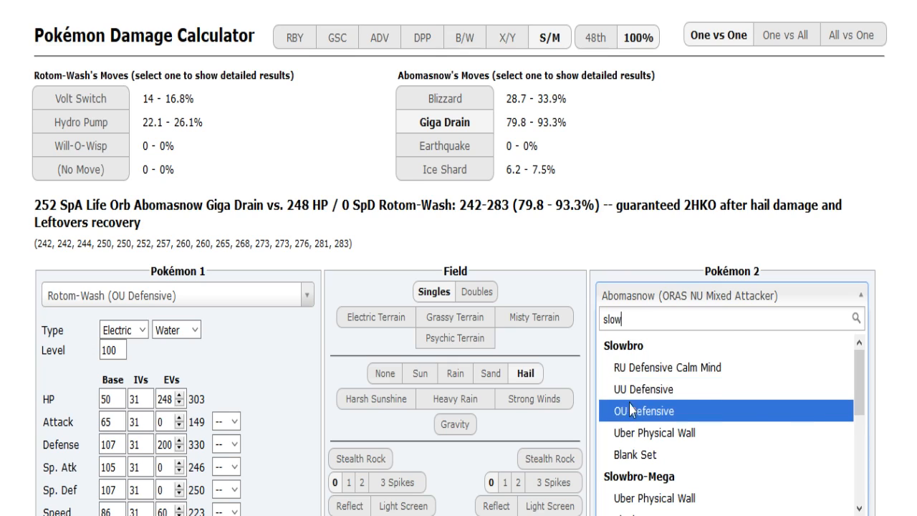
pyautogui.click(642, 410)
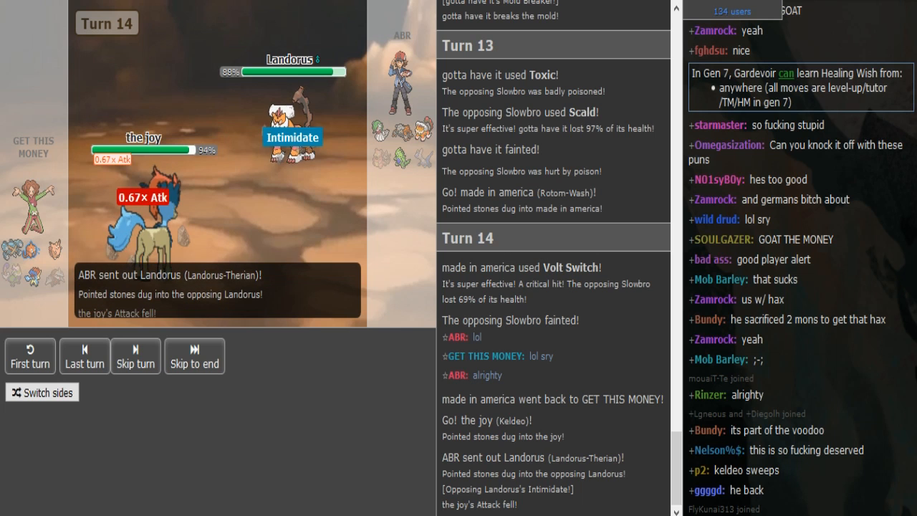
# - Switch between the battle and calculator tabs as Keldeo faces Landorus-Therian on turn 15
pyautogui.click(134, 356)
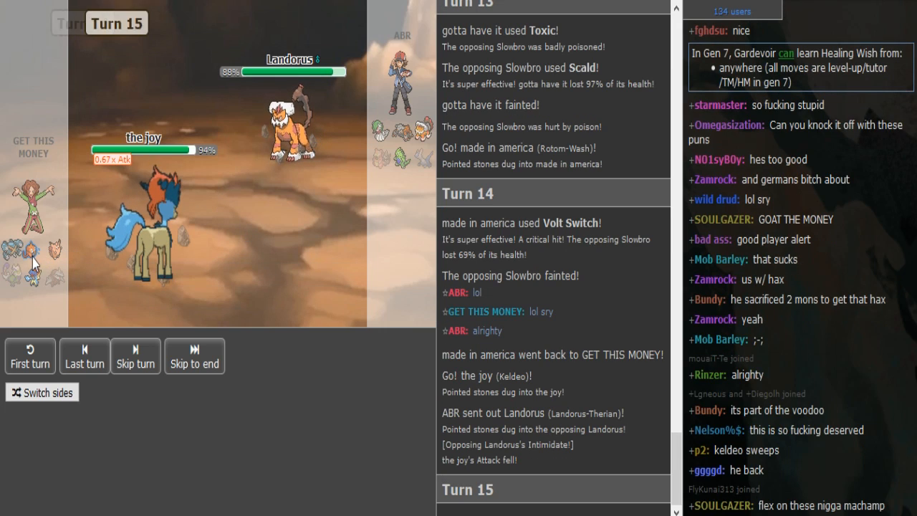
pyautogui.click(83, 355)
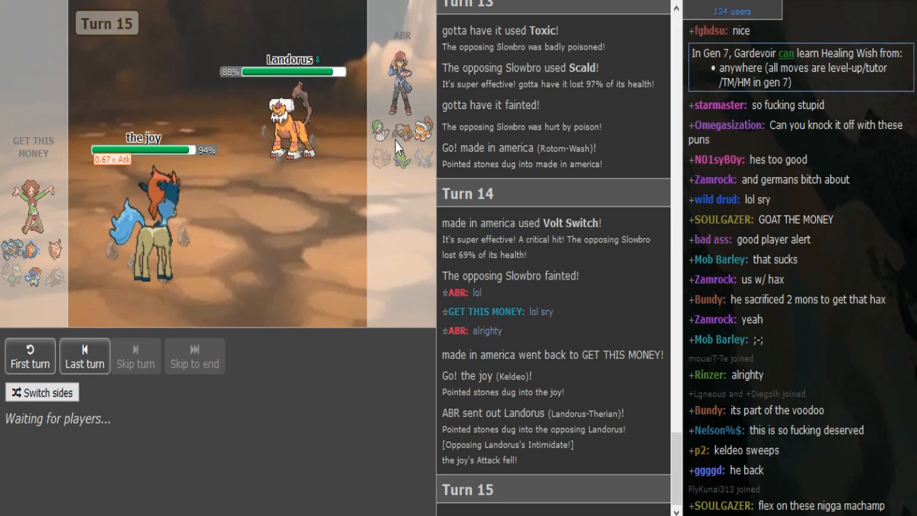
pyautogui.moveTo(387, 301)
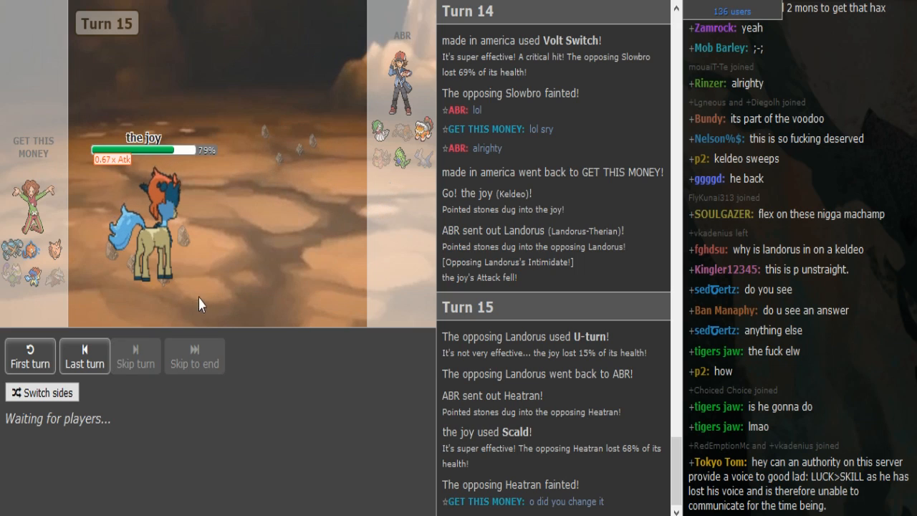
pyautogui.moveTo(363, 172)
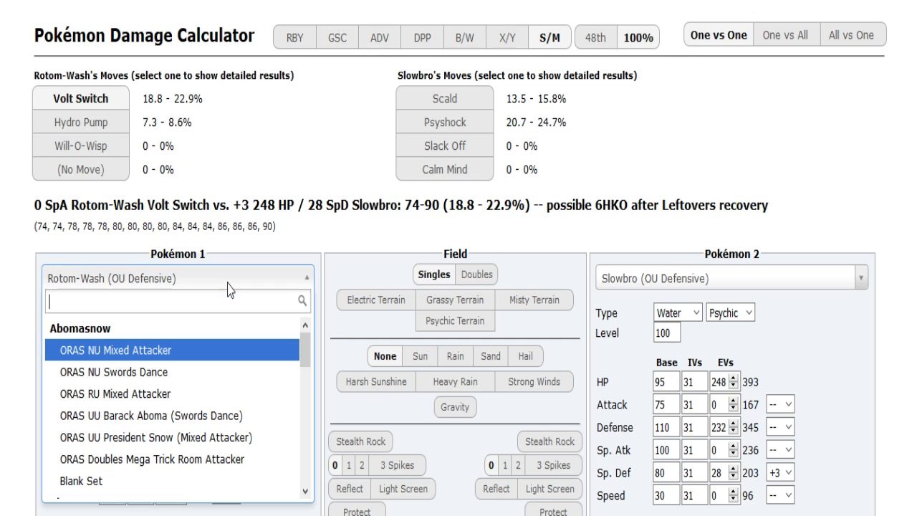
# - Load the Uber All-Out Attacker Mega Metagross set and a Latios set in the calculator
pyautogui.write('metag')
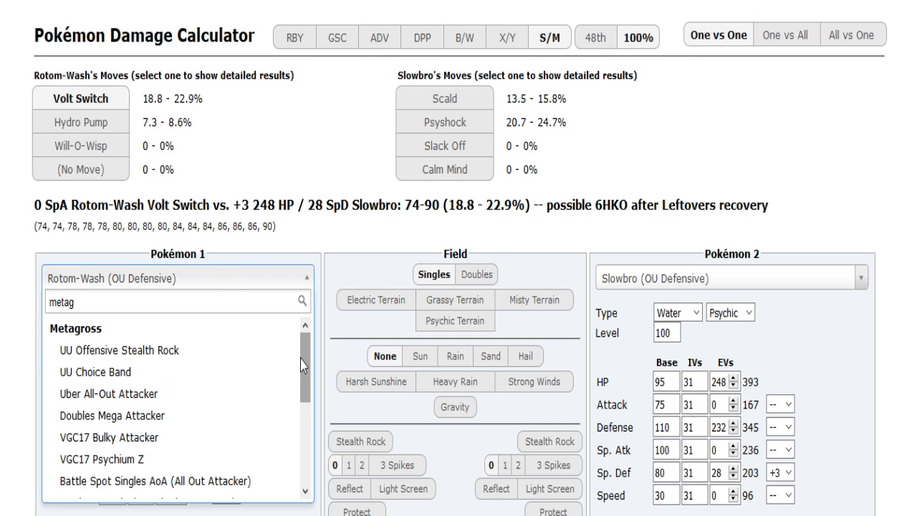
pyautogui.click(108, 393)
pyautogui.write('lo')
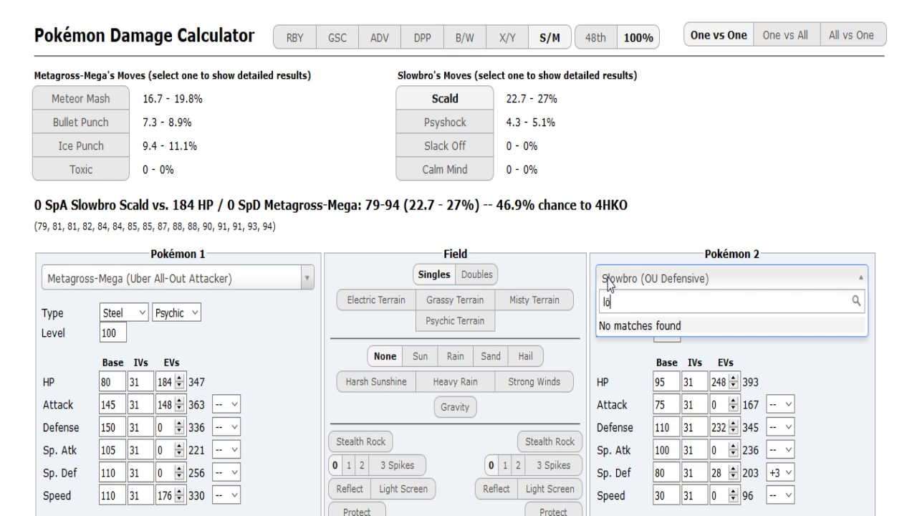
pyautogui.write('lati')
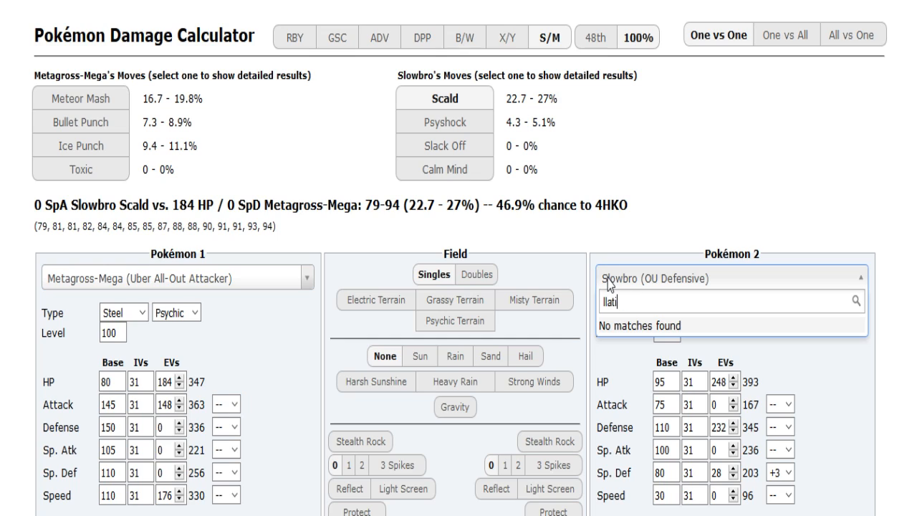
pyautogui.write('latios')
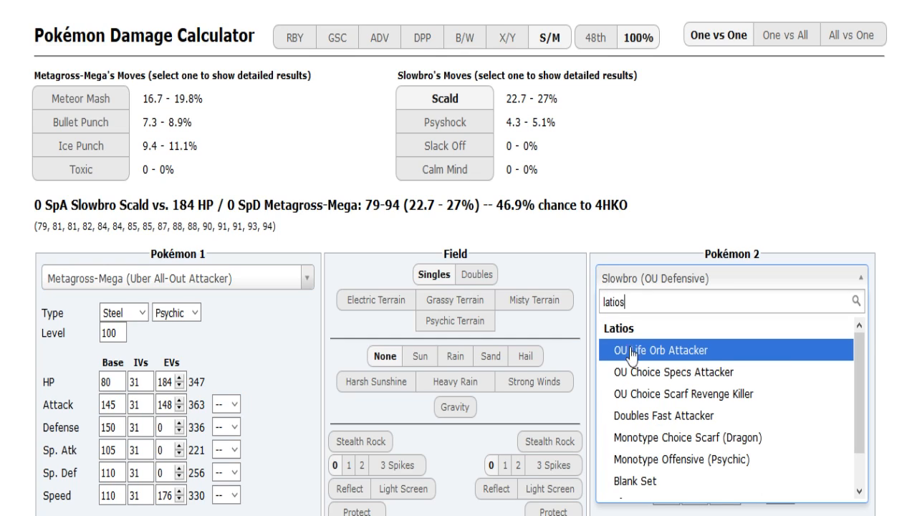
pyautogui.click(673, 372)
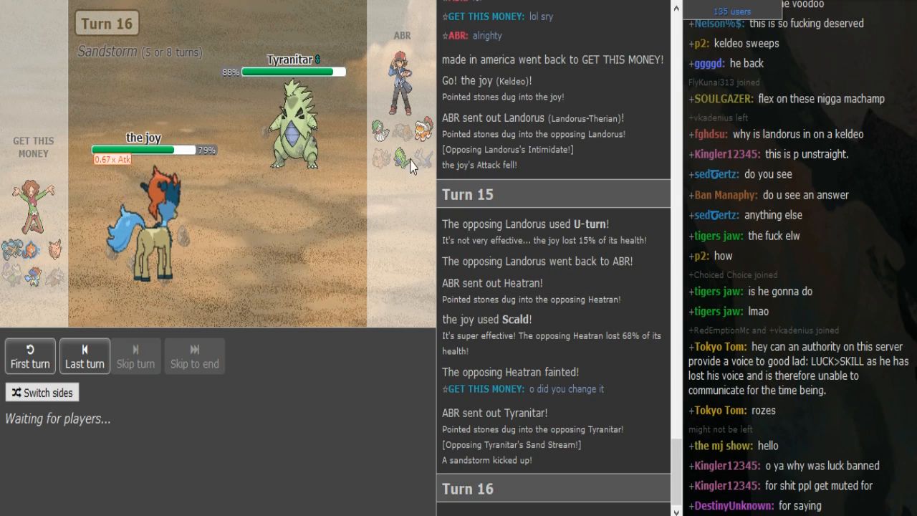
pyautogui.moveTo(294, 122)
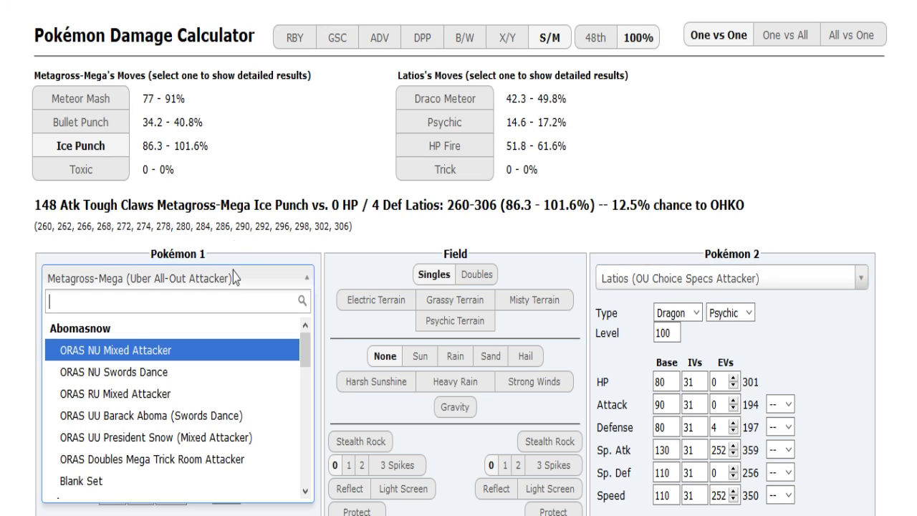
# - Search the calculator for Landorus, Keldeo and Tyranitar sets
pyautogui.write('land')
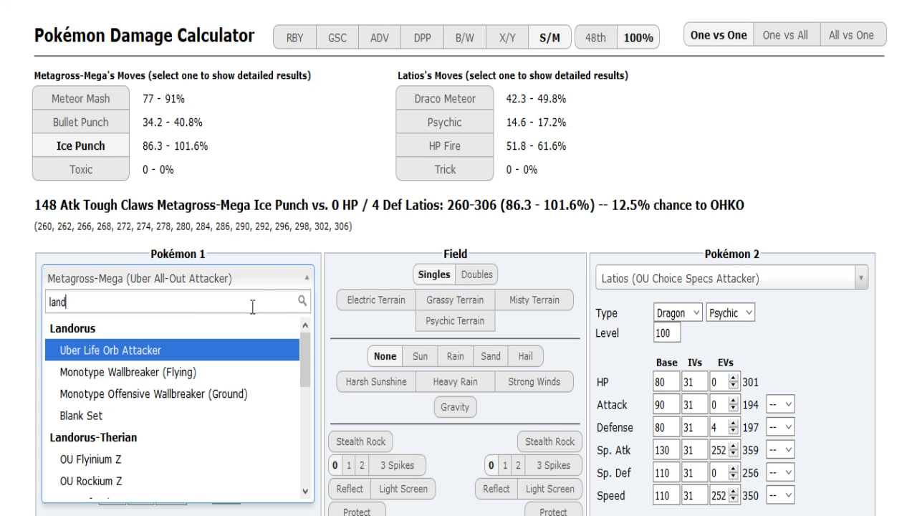
pyautogui.write('keld')
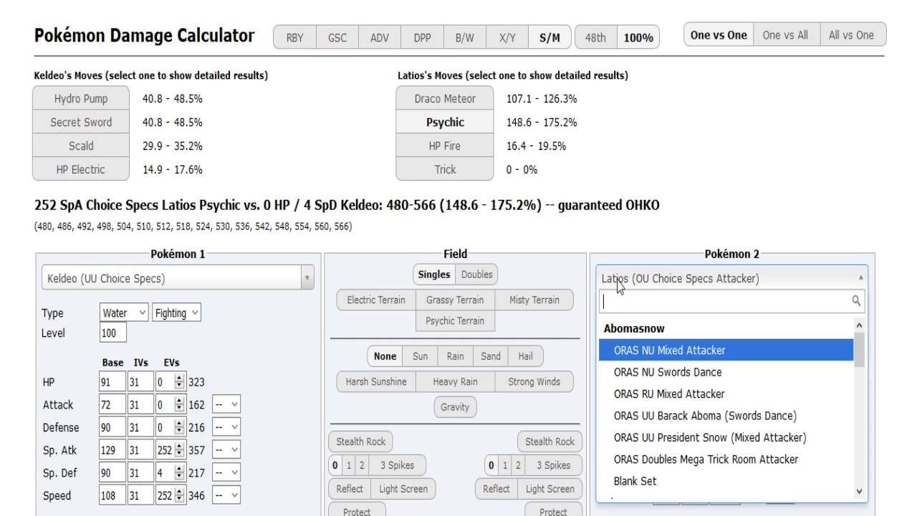
pyautogui.write('tyra')
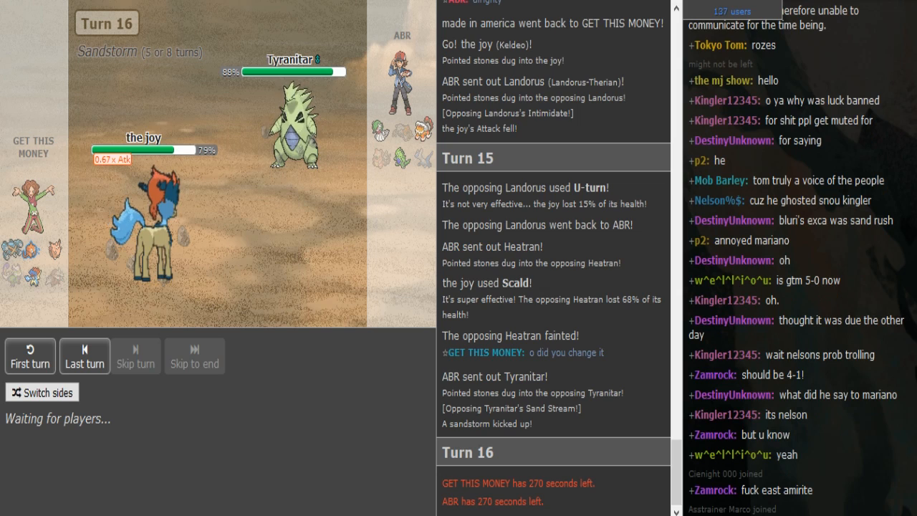
pyautogui.moveTo(35, 247)
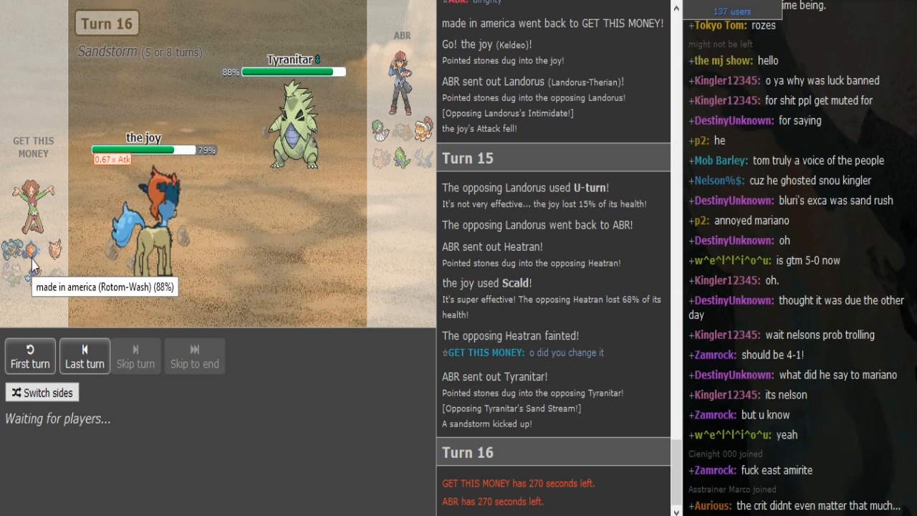
pyautogui.moveTo(244, 226)
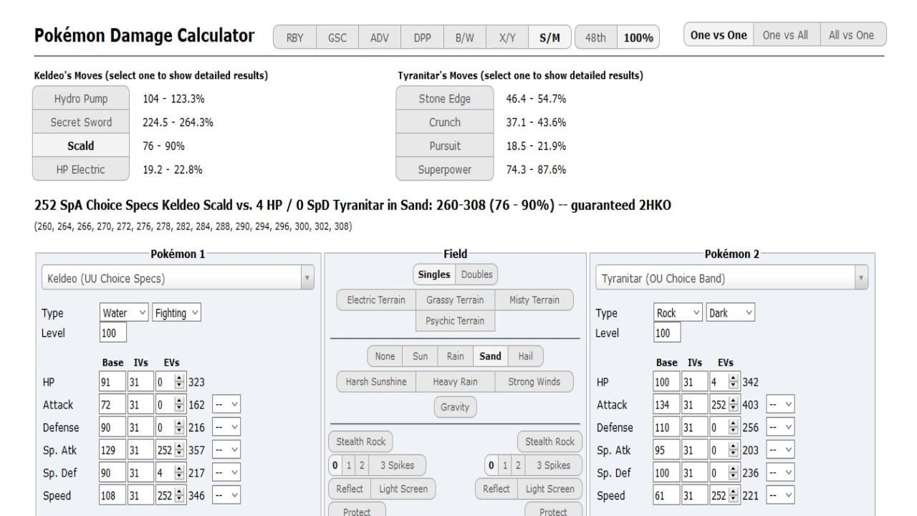
pyautogui.moveTo(444, 122)
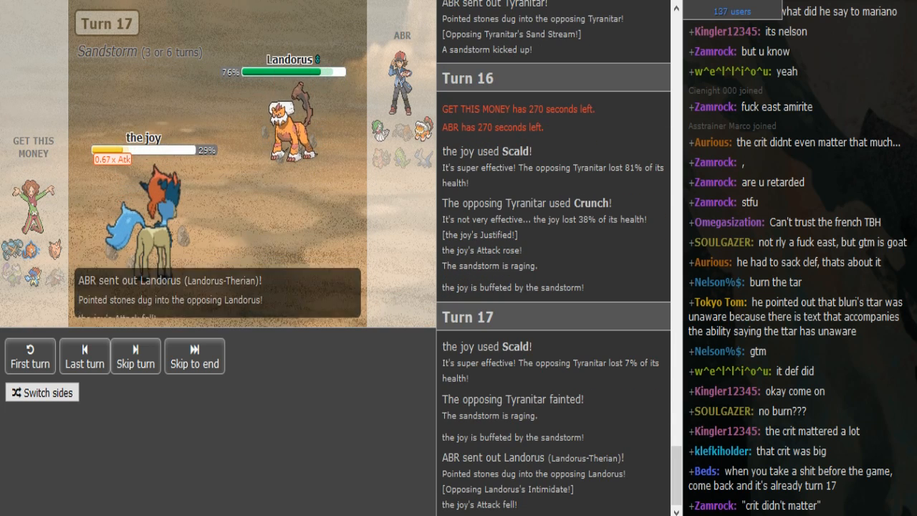
# - Return to the battle tab and watch Earthquake knock out Keldeo
pyautogui.click(135, 355)
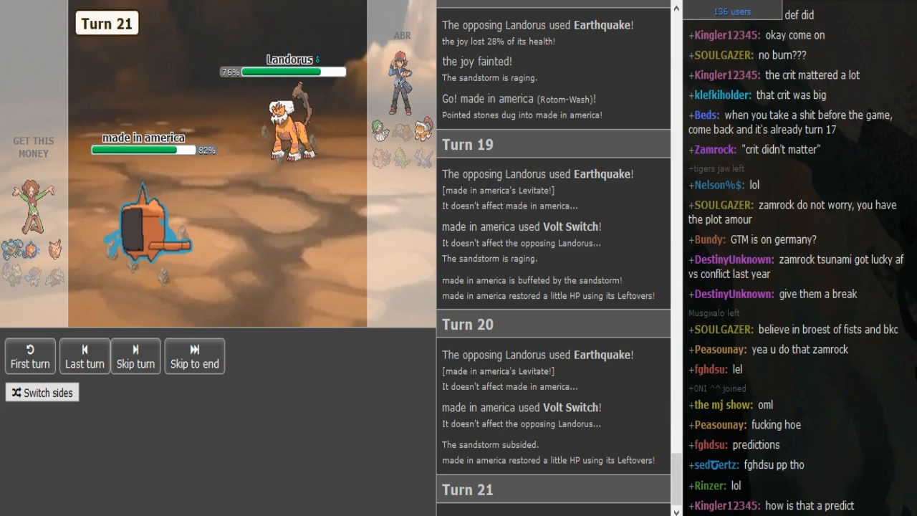
# - Keep spectating the Earthquake versus Volt Switch stalemate through turn 29
pyautogui.click(83, 356)
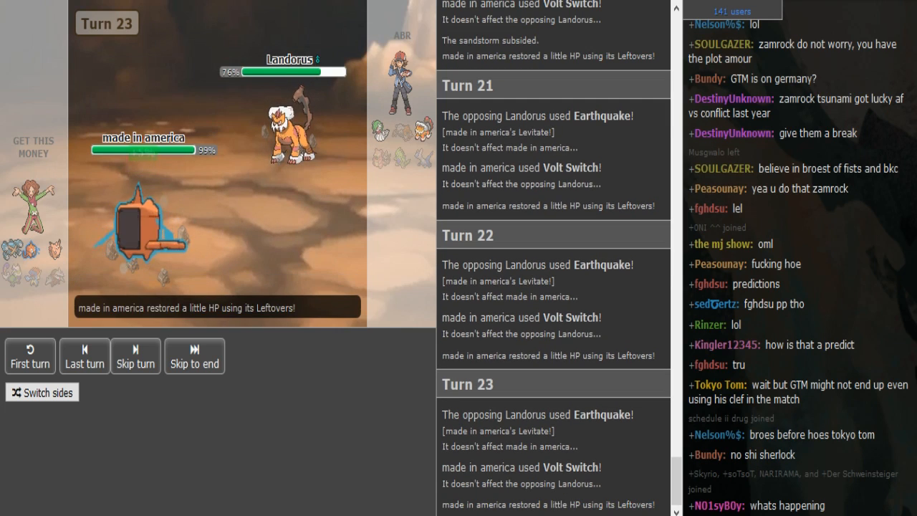
pyautogui.click(136, 356)
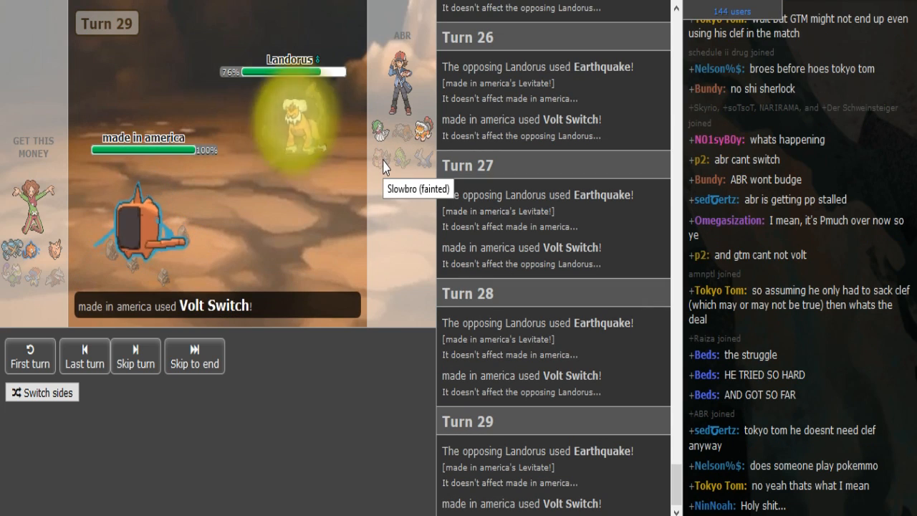
pyautogui.moveTo(280, 168)
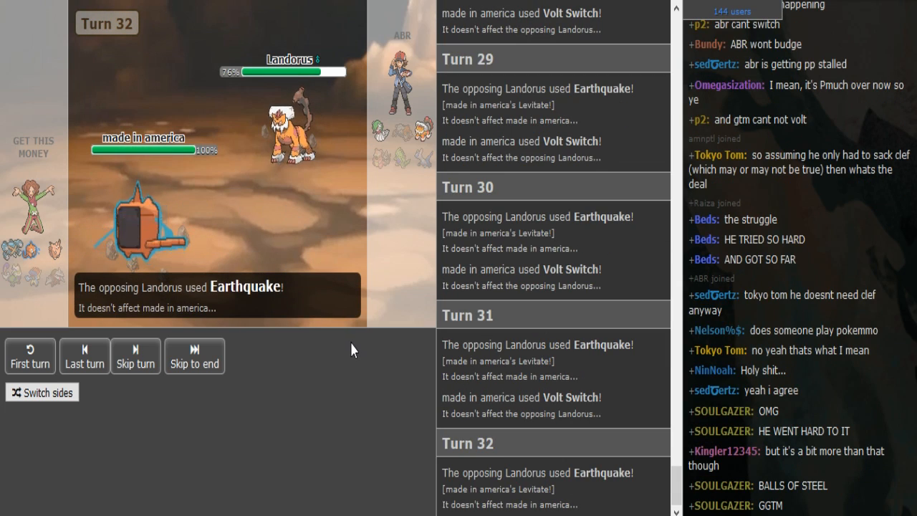
pyautogui.moveTo(291, 126)
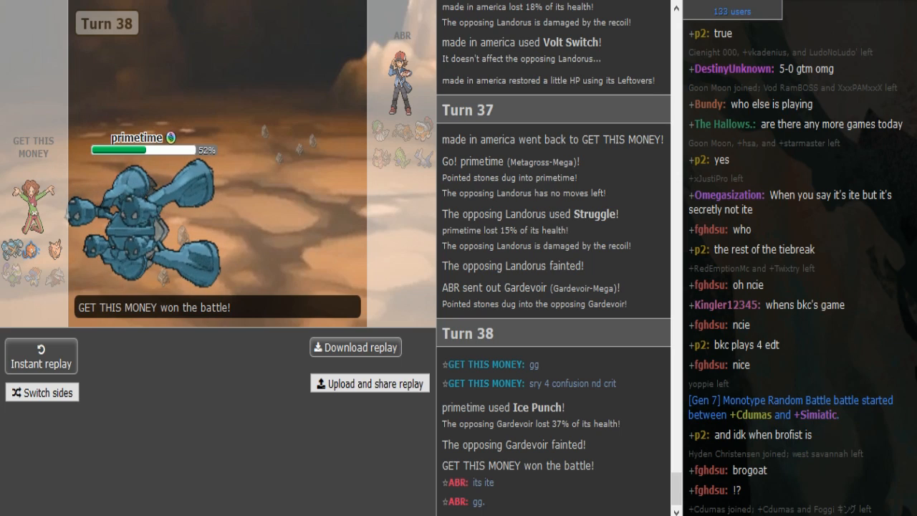
pyautogui.scroll(-3)
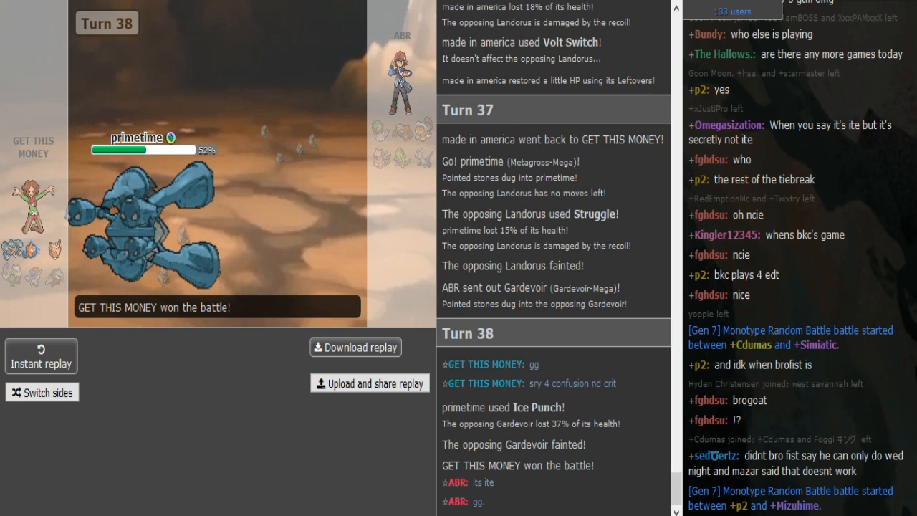
pyautogui.scroll(-3)
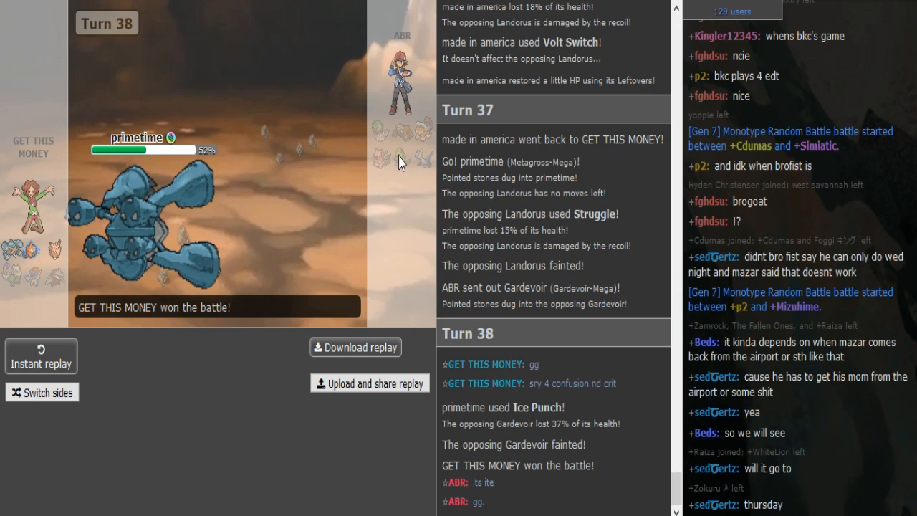
pyautogui.moveTo(283, 480)
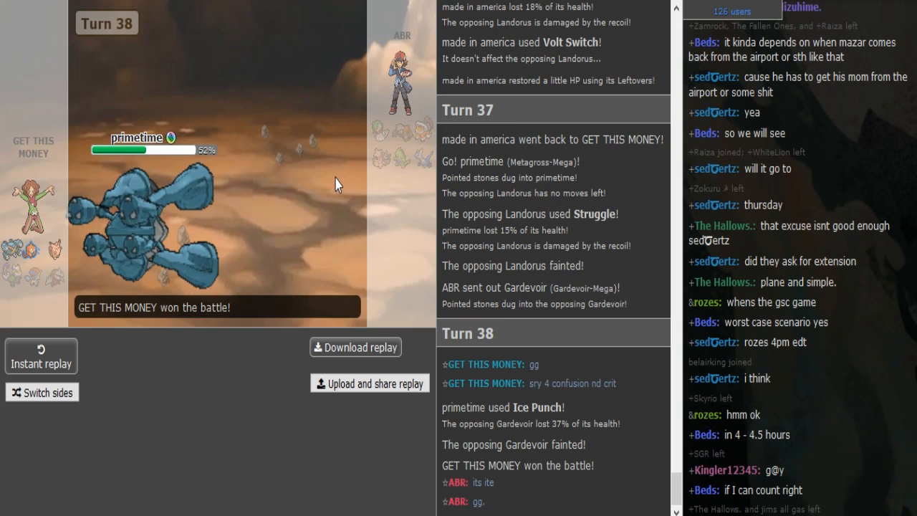
pyautogui.moveTo(190, 341)
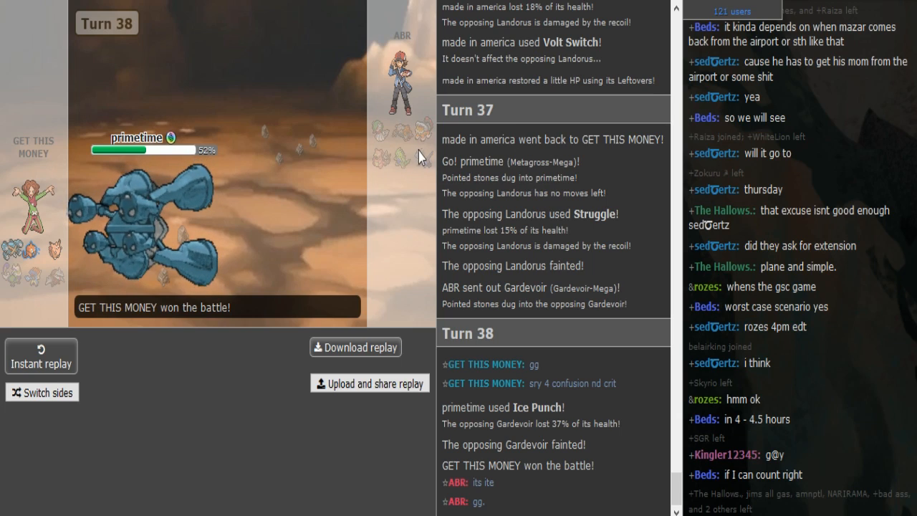
pyautogui.moveTo(438, 163)
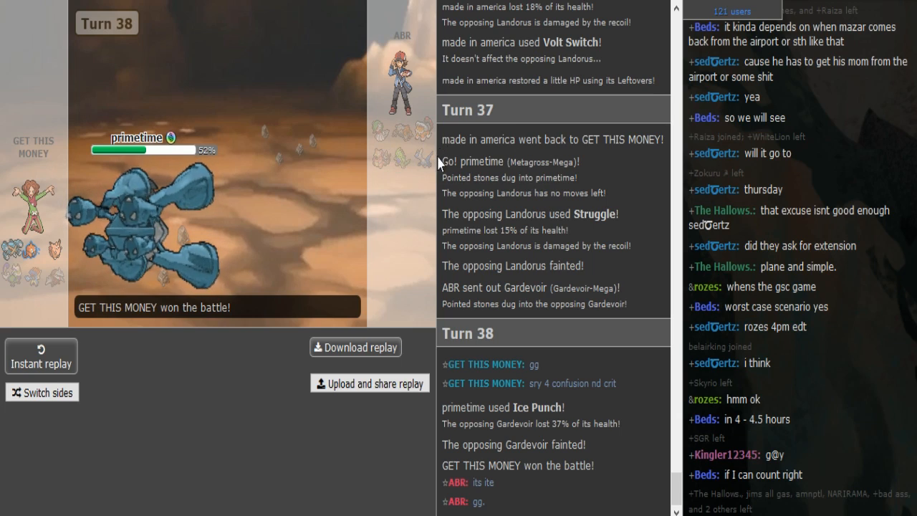
pyautogui.moveTo(51, 279)
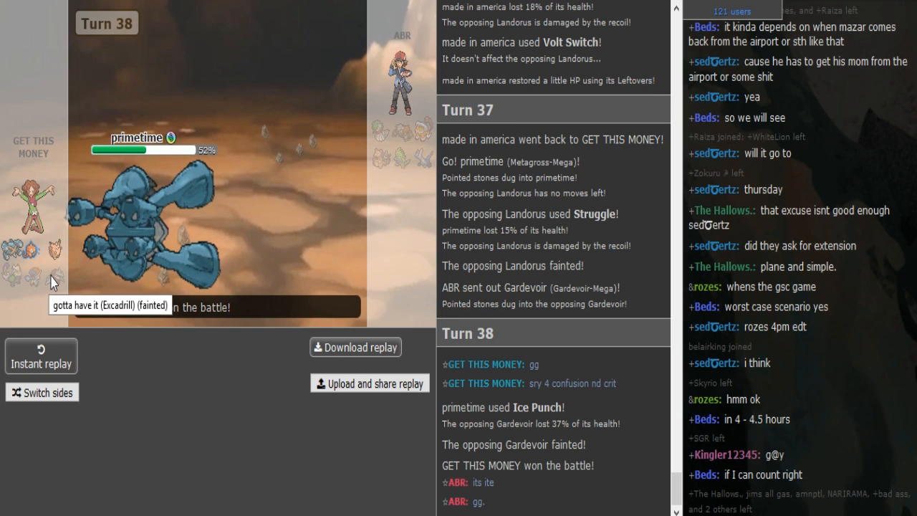